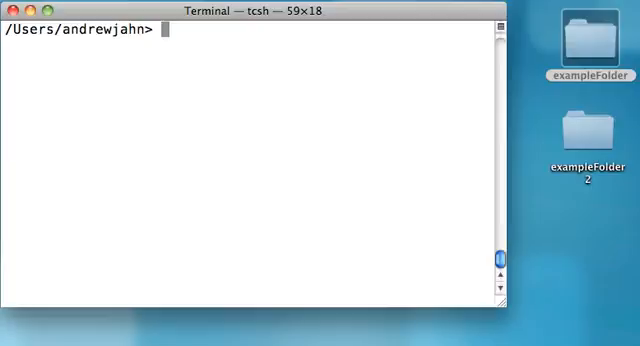
# Run cd to go home, then pwd to show /Users/andrewjahn as the working directory.
pyautogui.write('cd')
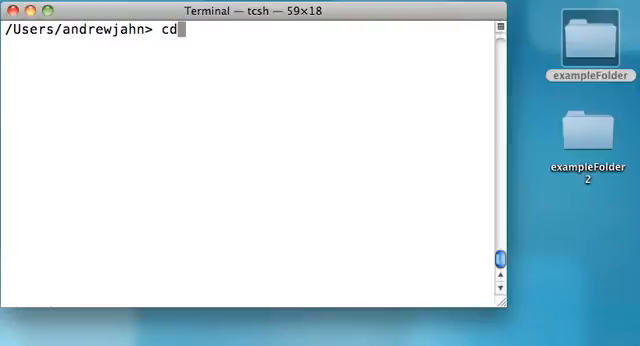
pyautogui.write('pwd')
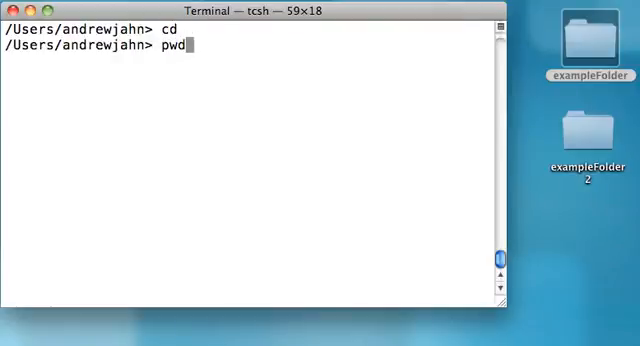
pyautogui.press('Return')
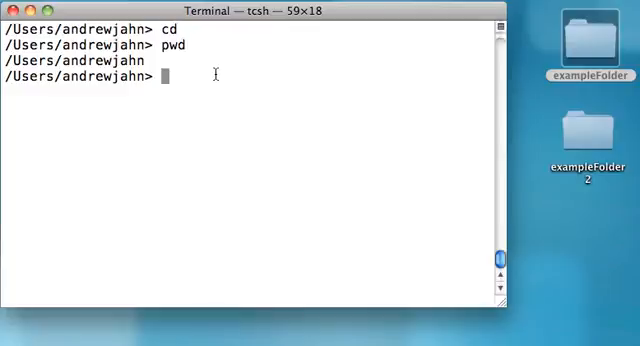
# Run cd ~ to reach home, then pwd confirming /Users/andrewjahn again.
pyautogui.write('cd')
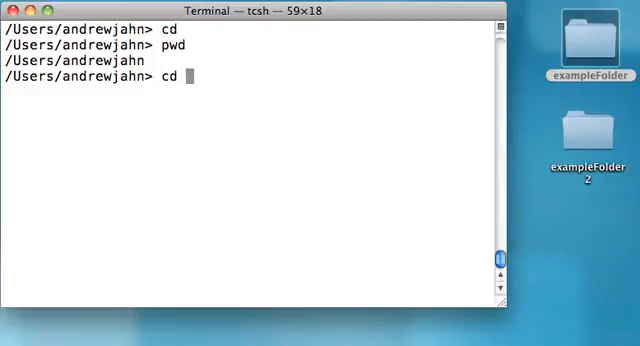
pyautogui.write('~')
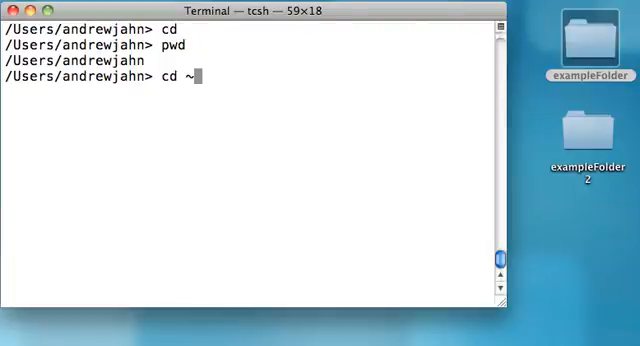
pyautogui.press('Return')
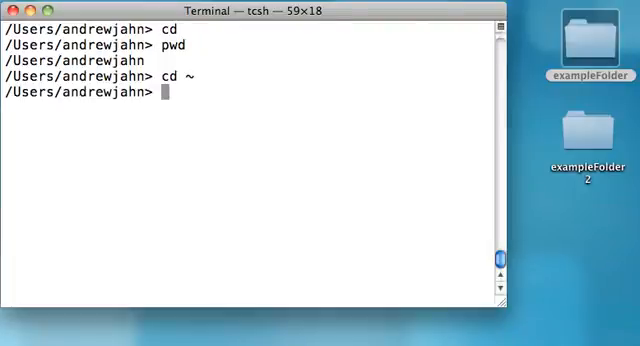
pyautogui.write('pwd')
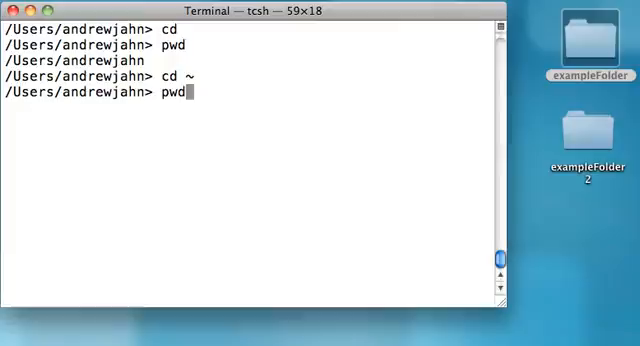
pyautogui.press('Return')
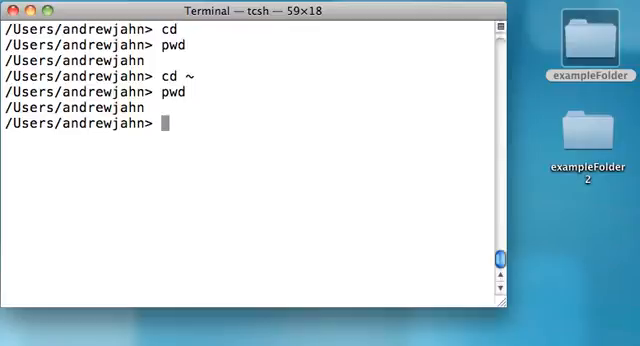
# Run ls to list home contents (Desktop, Documents, Library, tools.gz), then begin an ls - command.
pyautogui.write('ls')
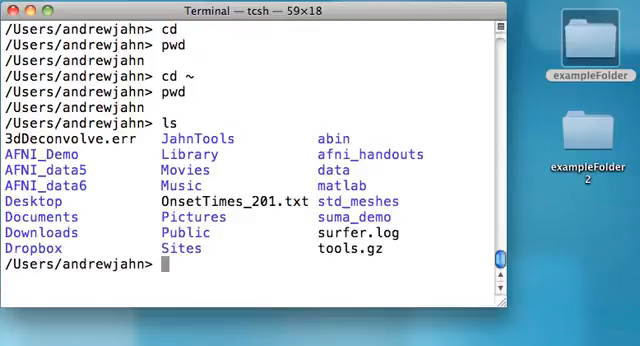
pyautogui.moveTo(252, 44)
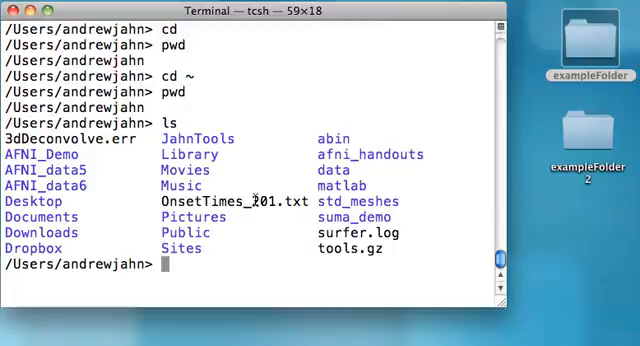
pyautogui.write('ls')
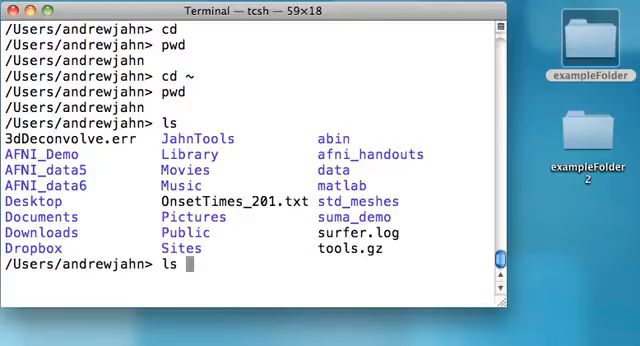
pyautogui.write('-')
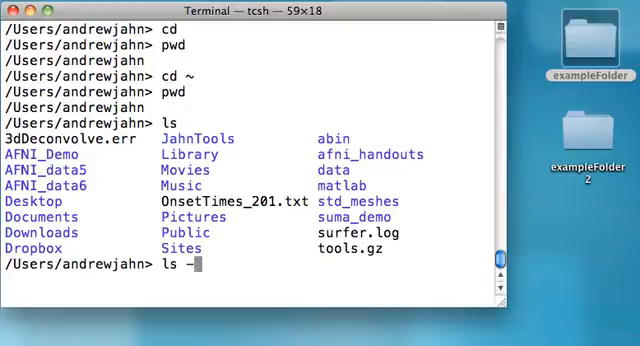
# Run ls -l for a long listing with permissions, owner, group, size and date.
pyautogui.write('l')
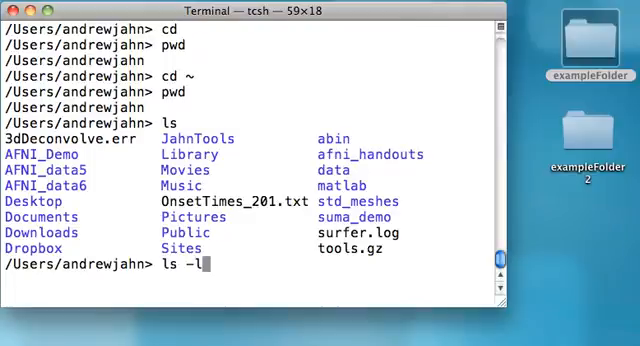
pyautogui.press('Return')
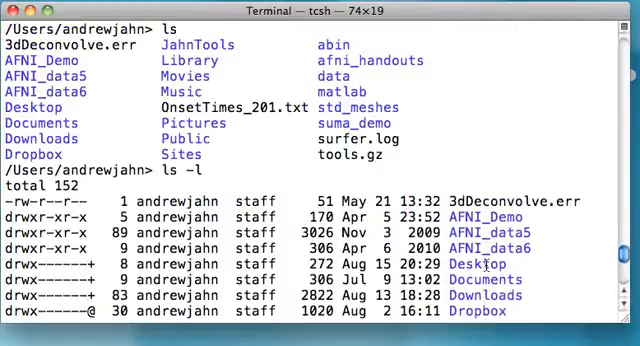
pyautogui.scroll(-3)
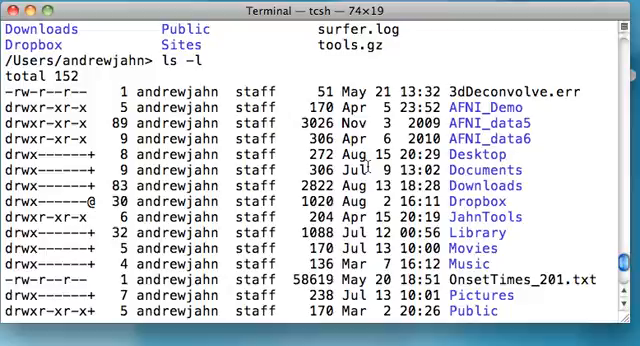
pyautogui.moveTo(540, 124)
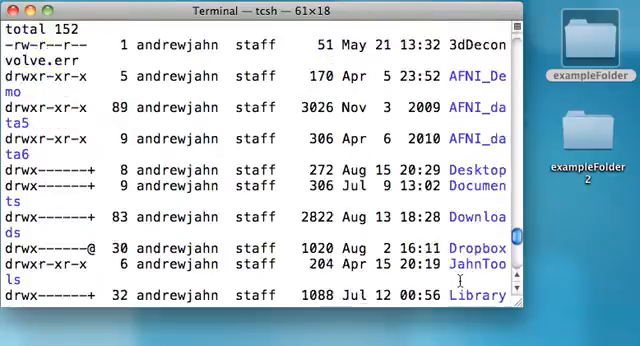
pyautogui.scroll(-3)
pyautogui.write('man')
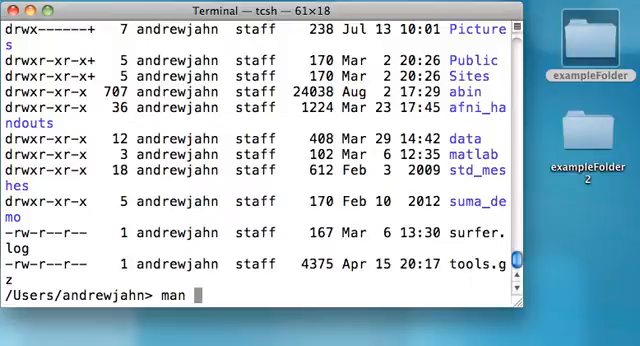
# Run man ls and page down into the DESCRIPTION section of the manual.
pyautogui.write('ls')
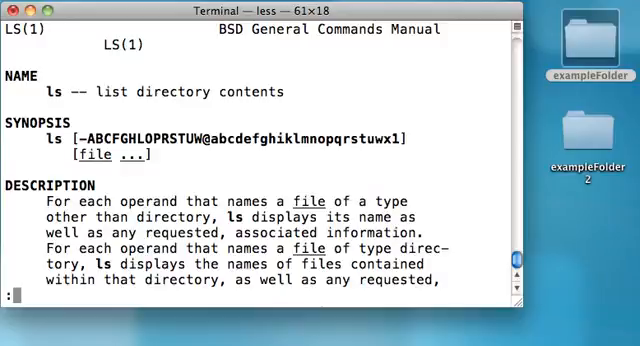
pyautogui.scroll(-3)
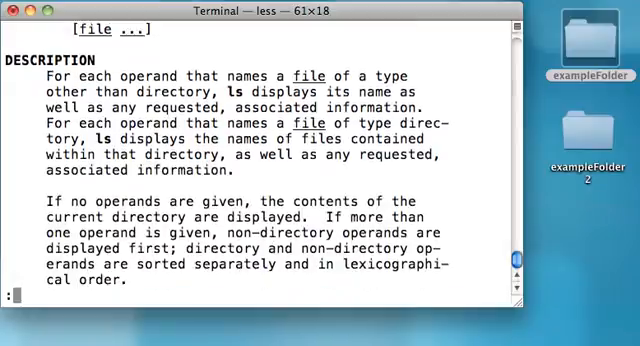
pyautogui.scroll(-3)
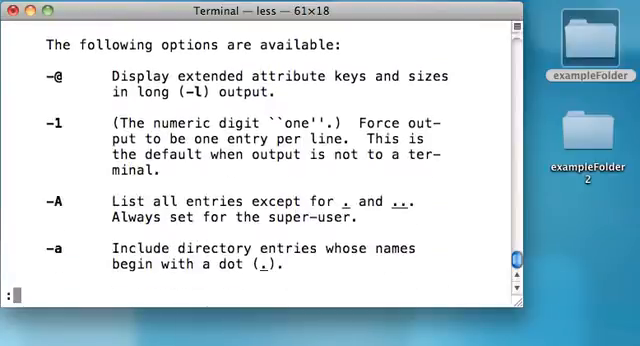
# Scroll the ls manual's options list down to the -l, -m, -n and -O entries.
pyautogui.scroll(-3)
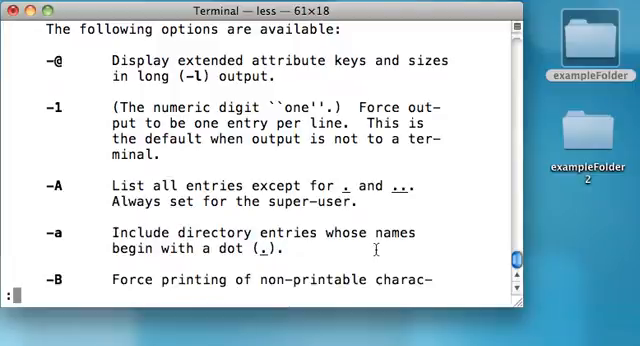
pyautogui.scroll(-3)
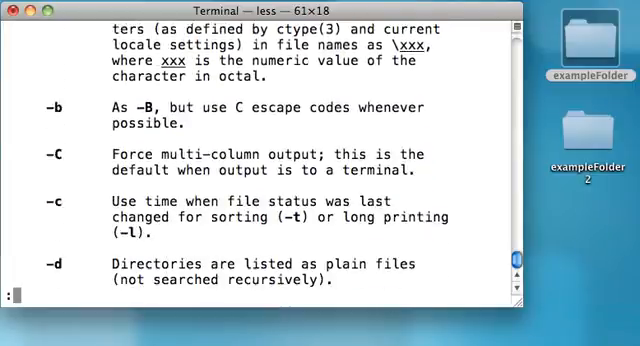
pyautogui.scroll(-3)
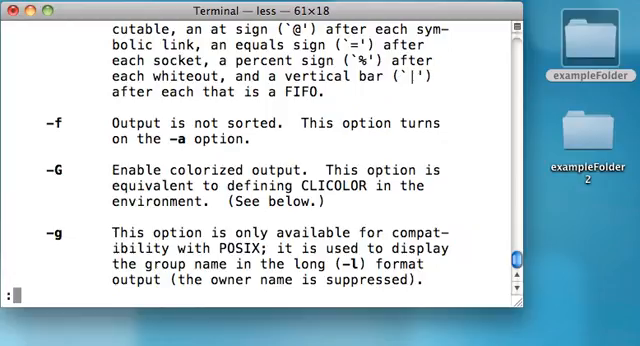
pyautogui.scroll(-3)
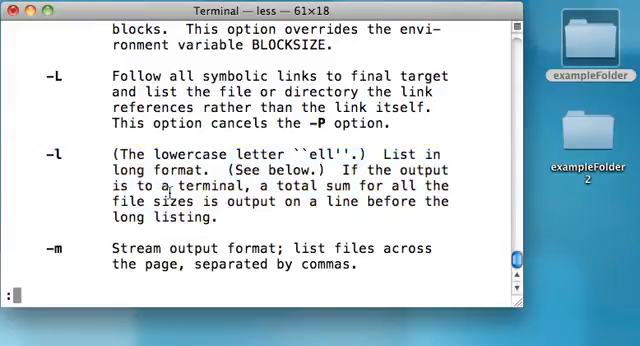
pyautogui.scroll(-3)
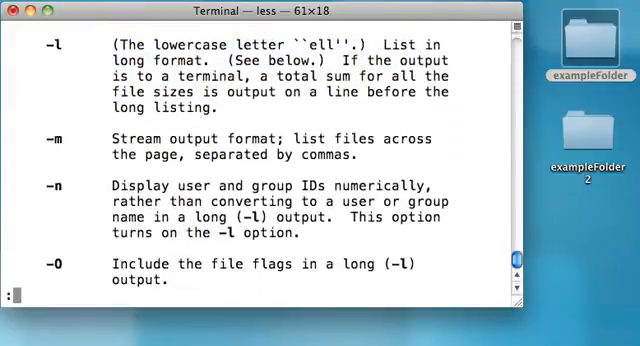